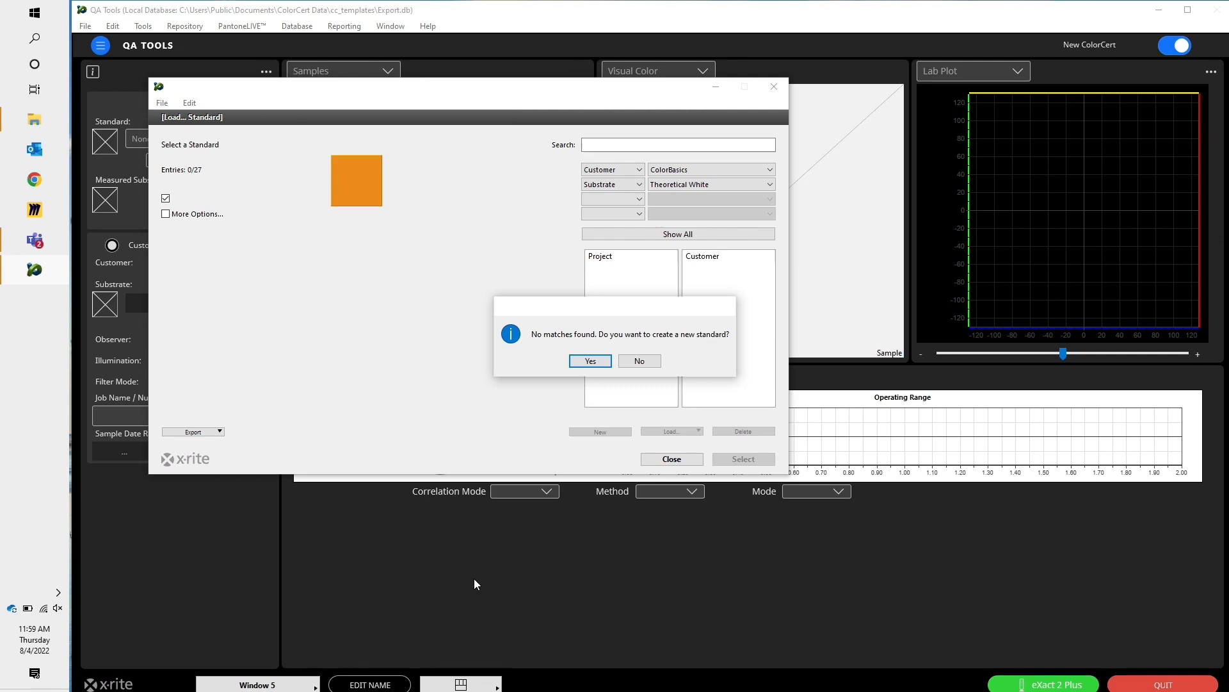
mouse_move(588, 322)
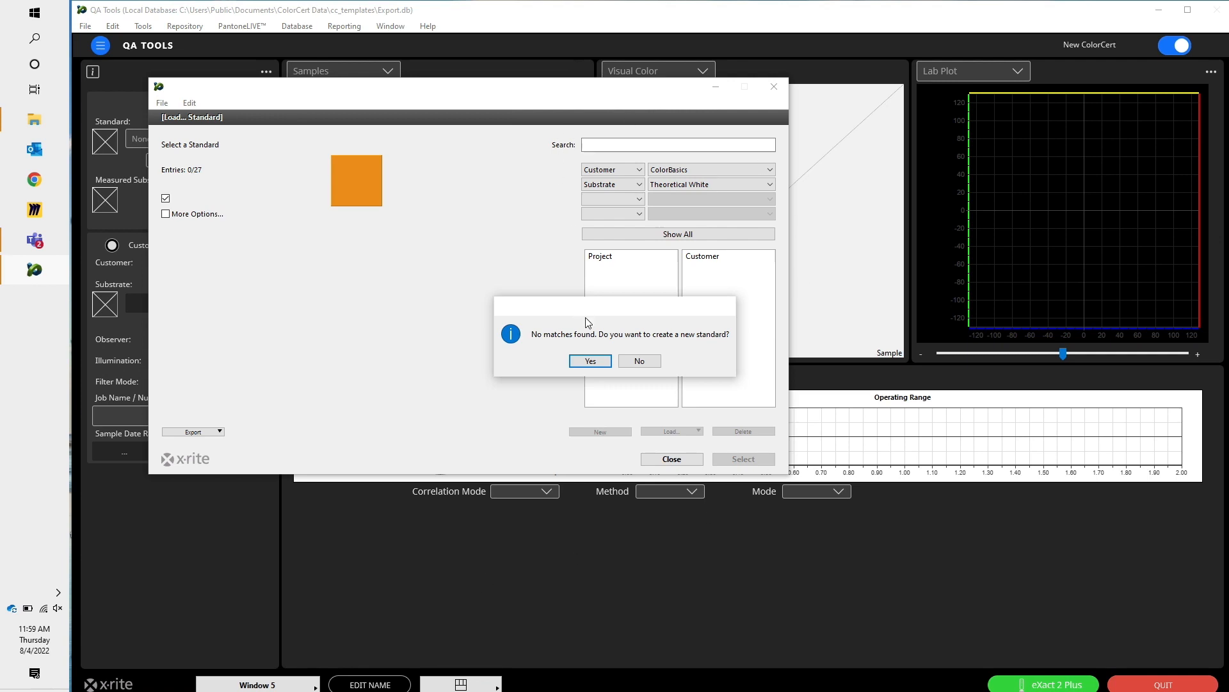
- Confirm creating a new standard for the orange sample, averaging 3 measurements
left_click(588, 360)
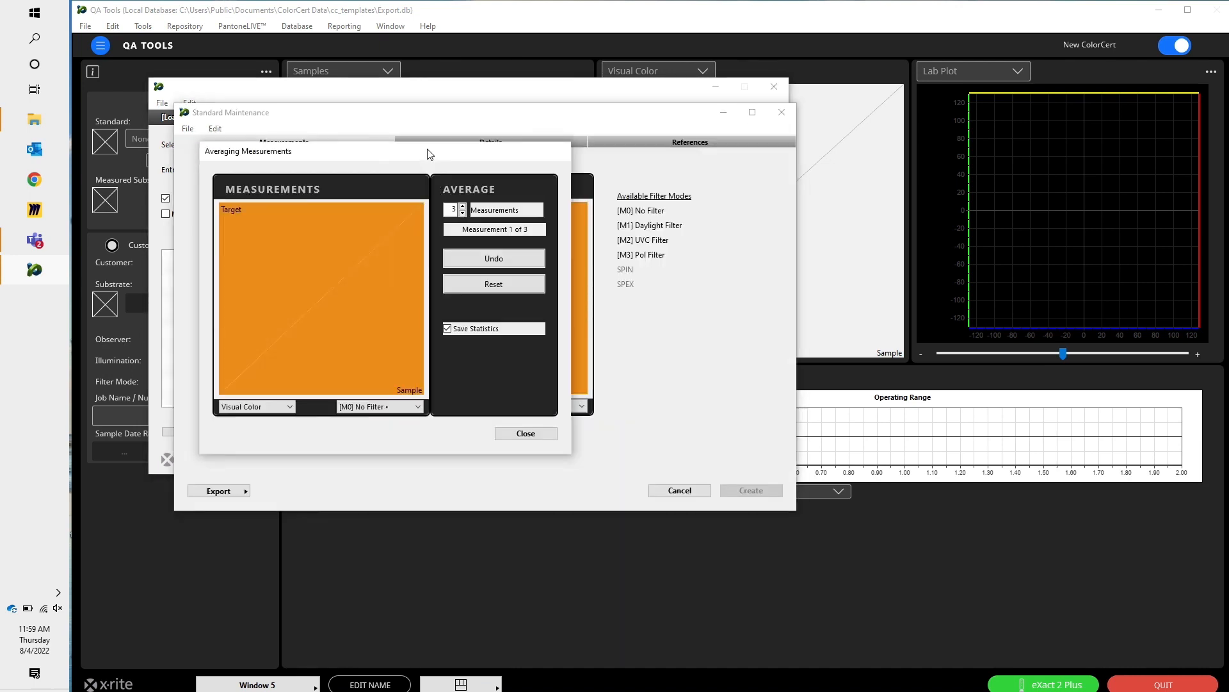
mouse_move(525, 433)
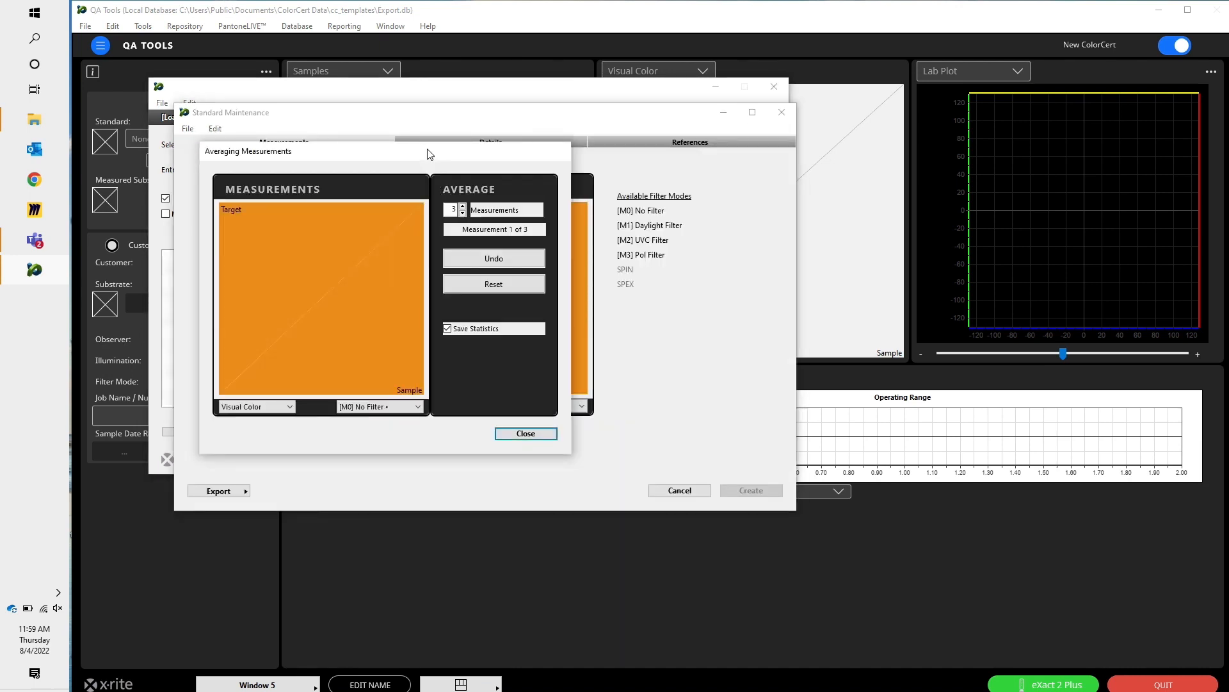